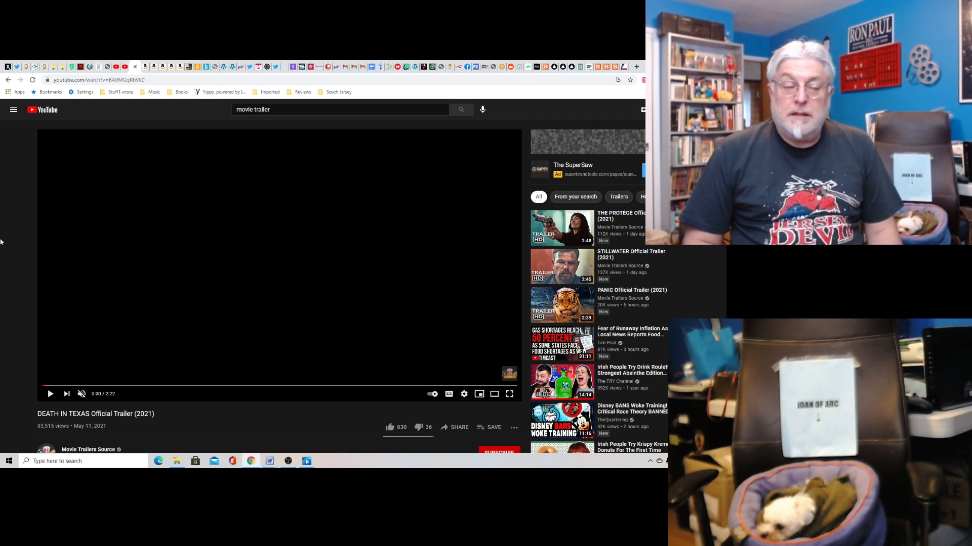
mouse_move(49, 389)
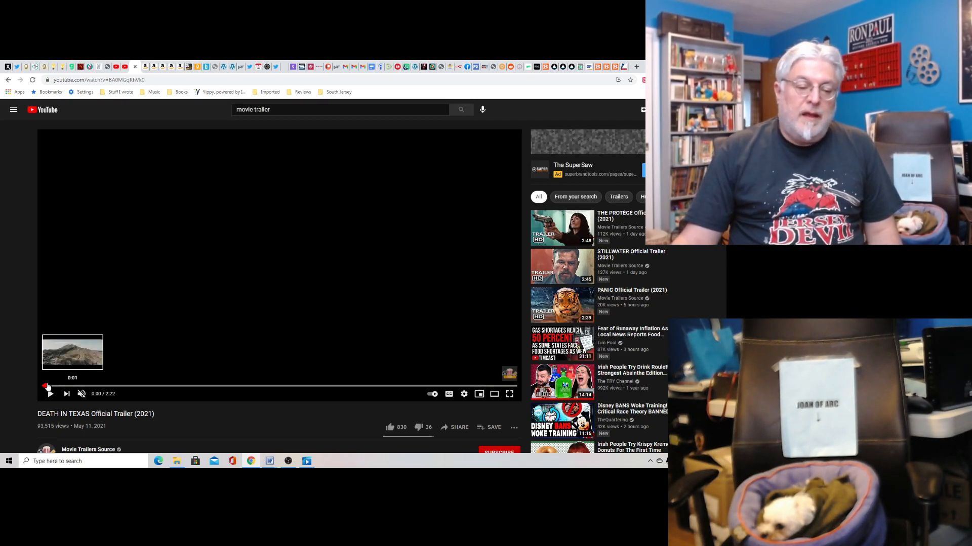
Start the Death in Texas trailer and pause it on the confrontation scene.
click(49, 393)
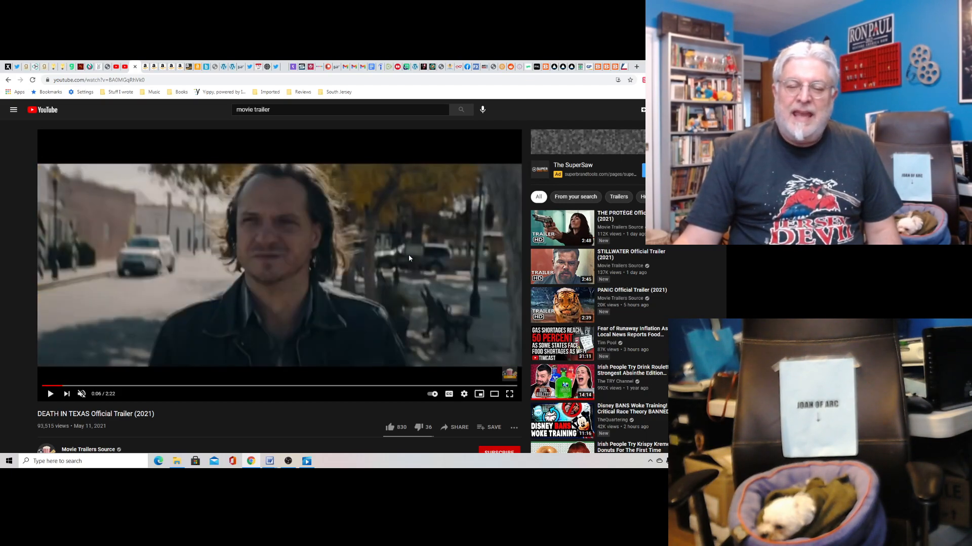
click(81, 394)
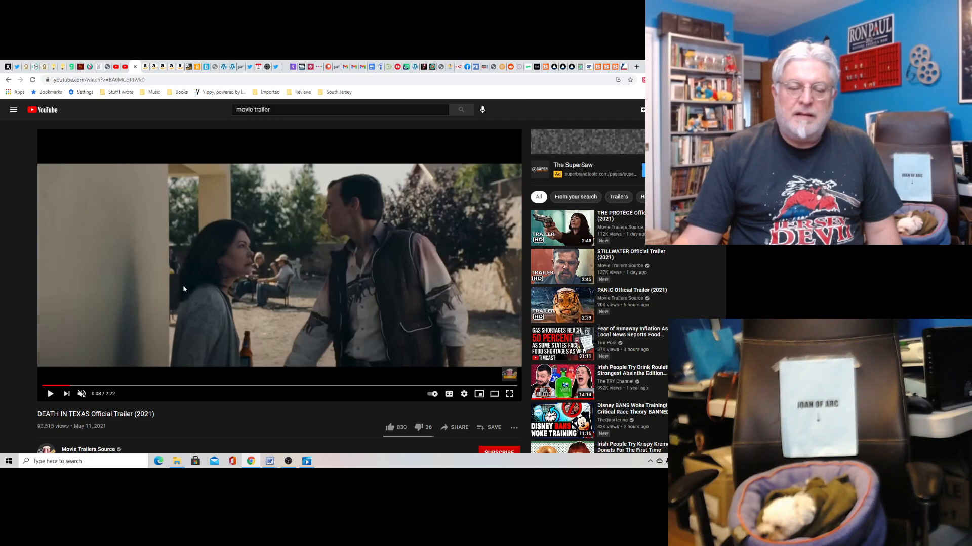
mouse_move(333, 284)
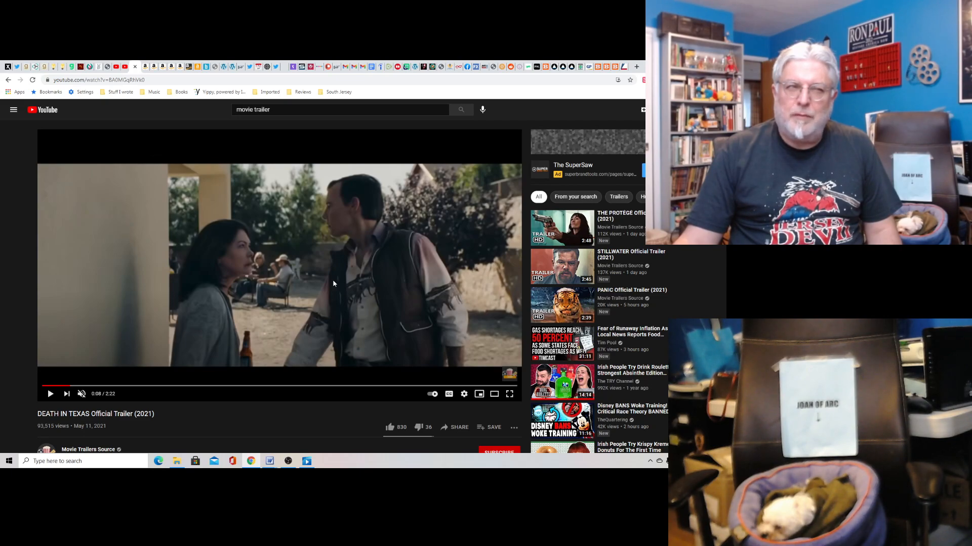
mouse_move(387, 283)
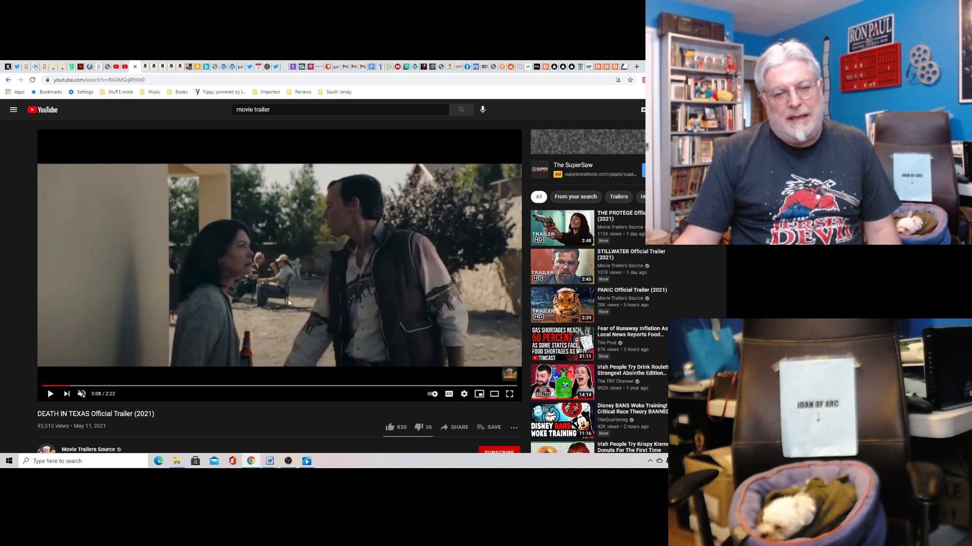
mouse_move(173, 336)
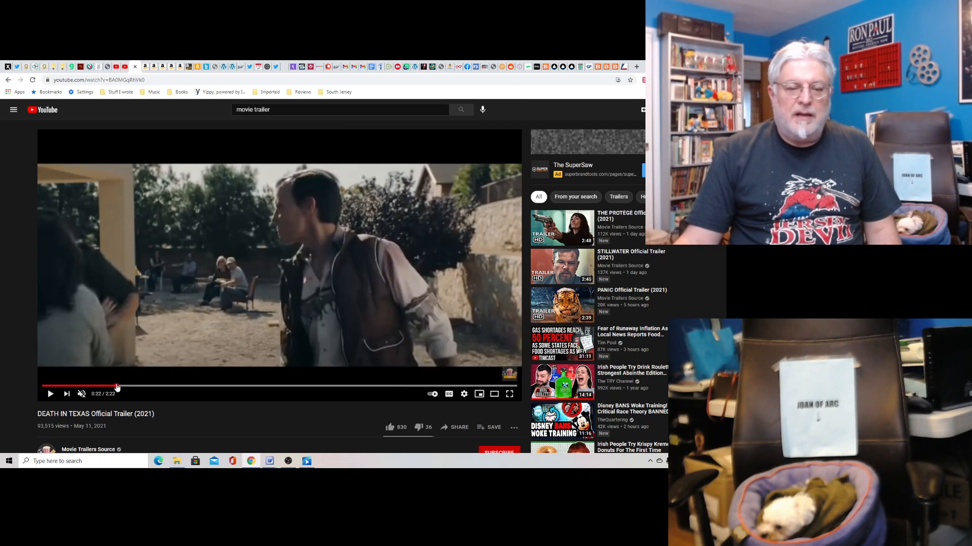
Scrub forward along the progress bar through 0:29 and 1:16 to about 1:27.
click(122, 385)
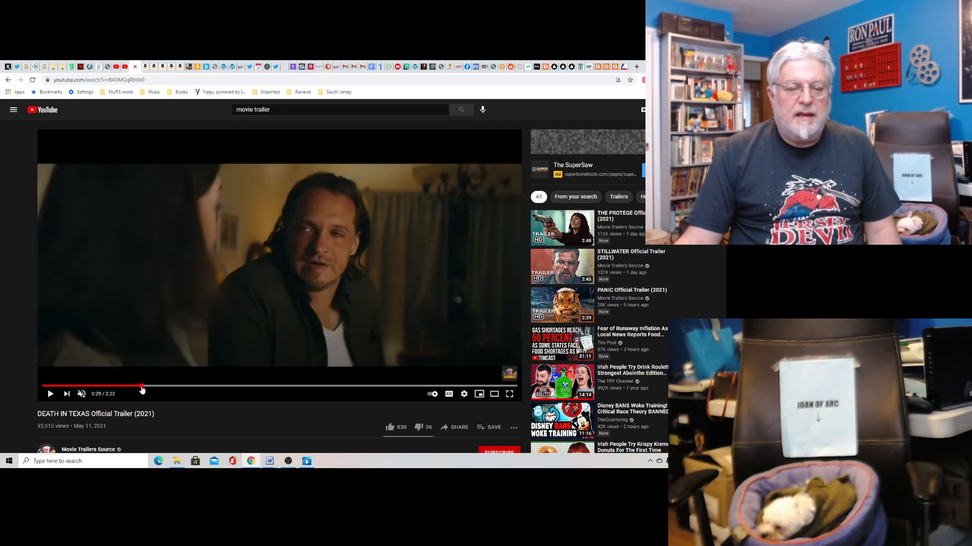
mouse_move(148, 388)
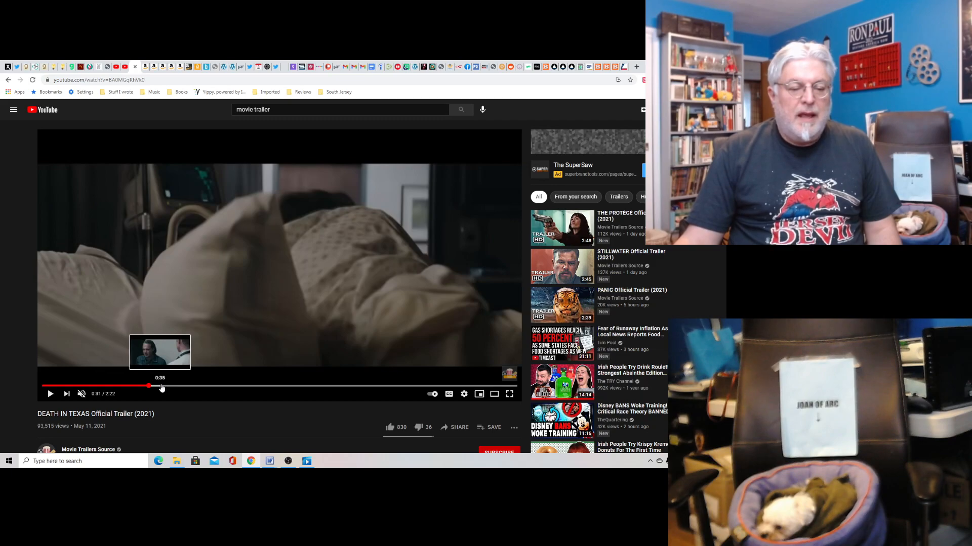
click(180, 387)
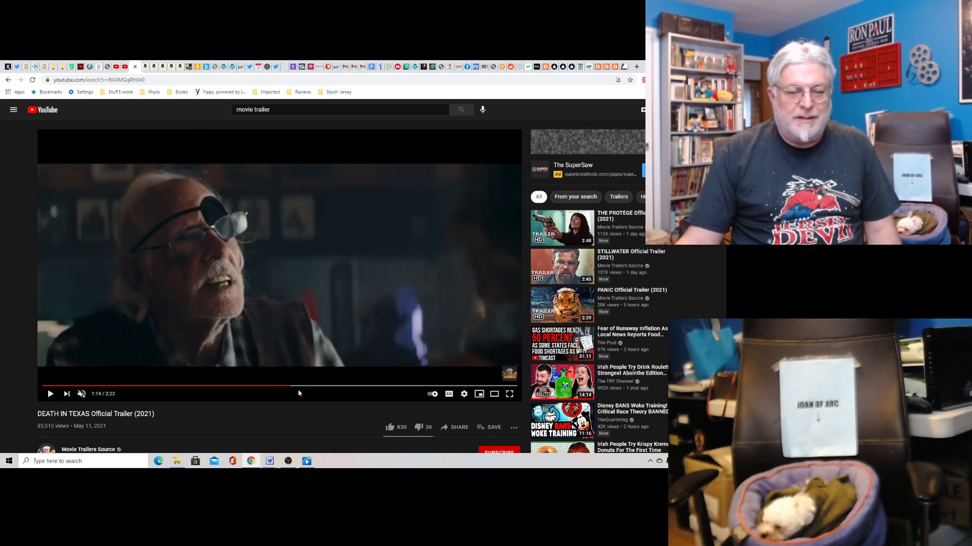
mouse_move(304, 403)
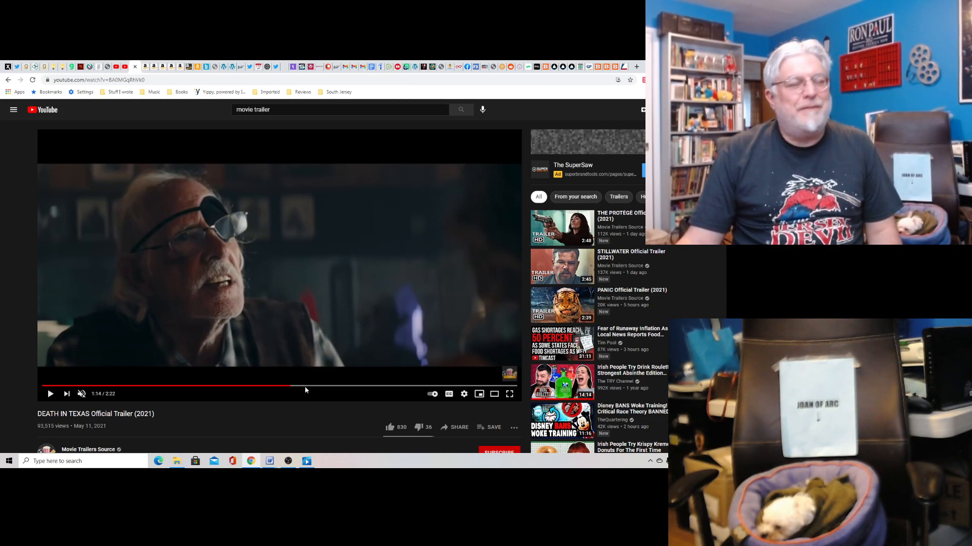
mouse_move(298, 387)
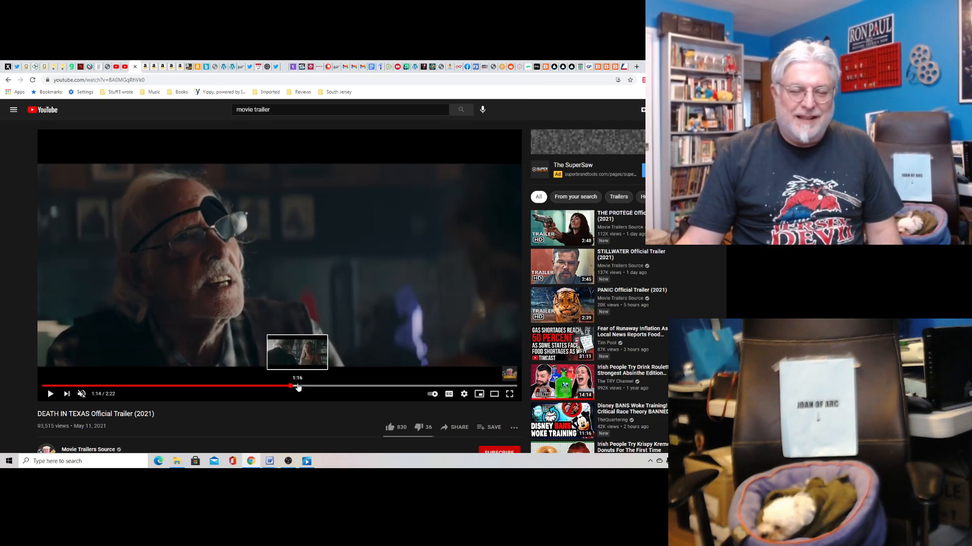
click(291, 385)
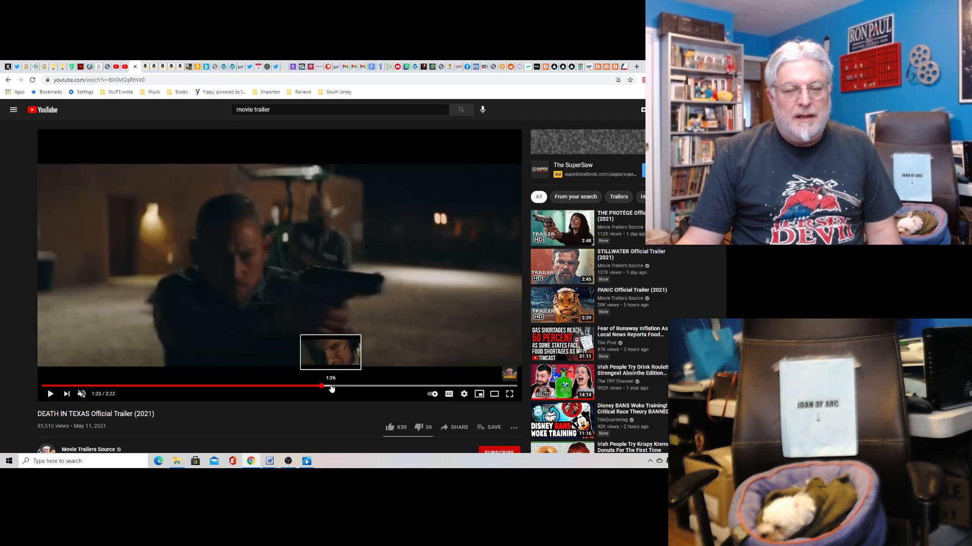
click(330, 387)
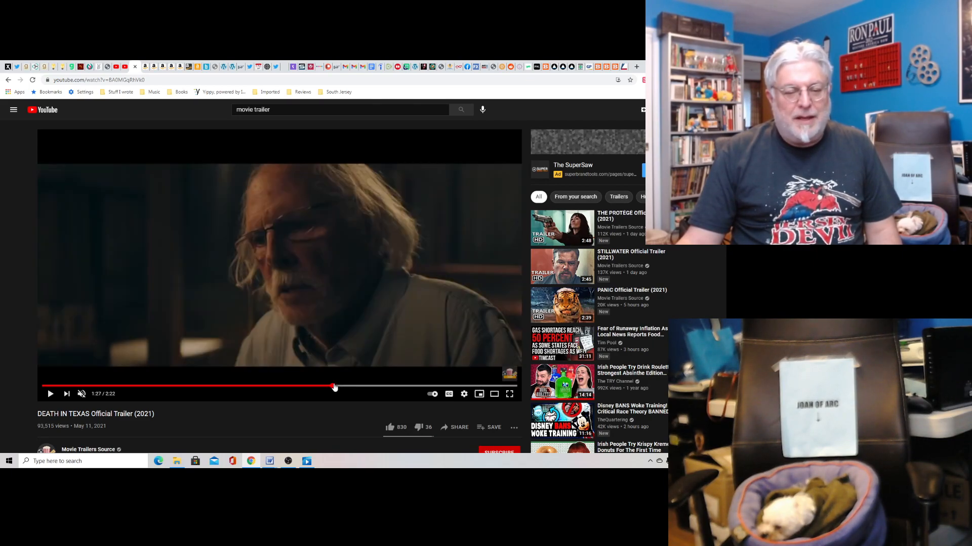
mouse_move(343, 386)
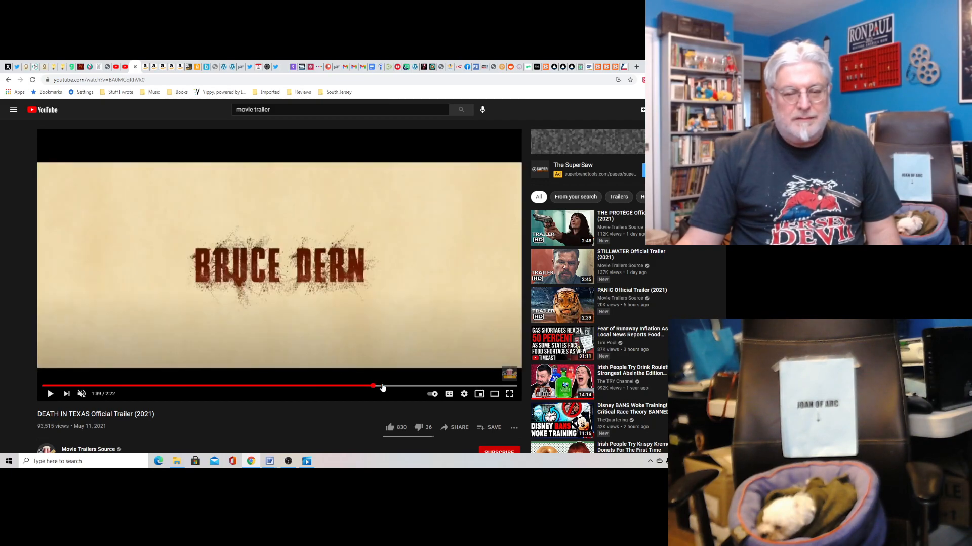
mouse_move(378, 388)
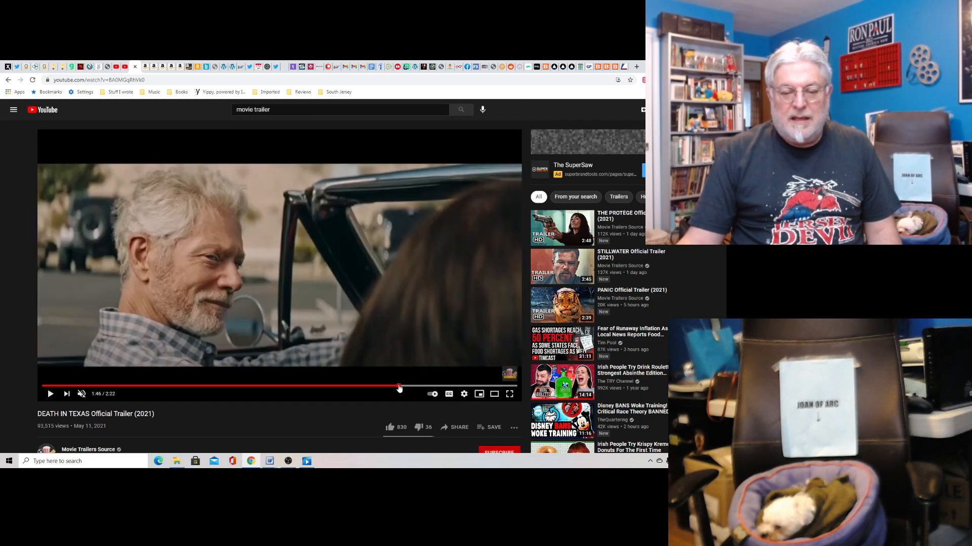
mouse_move(388, 388)
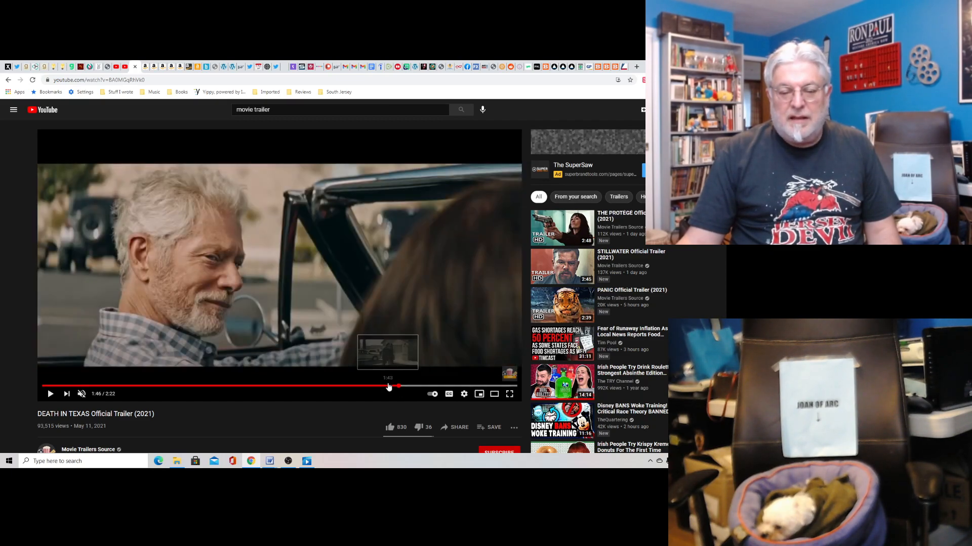
mouse_move(400, 387)
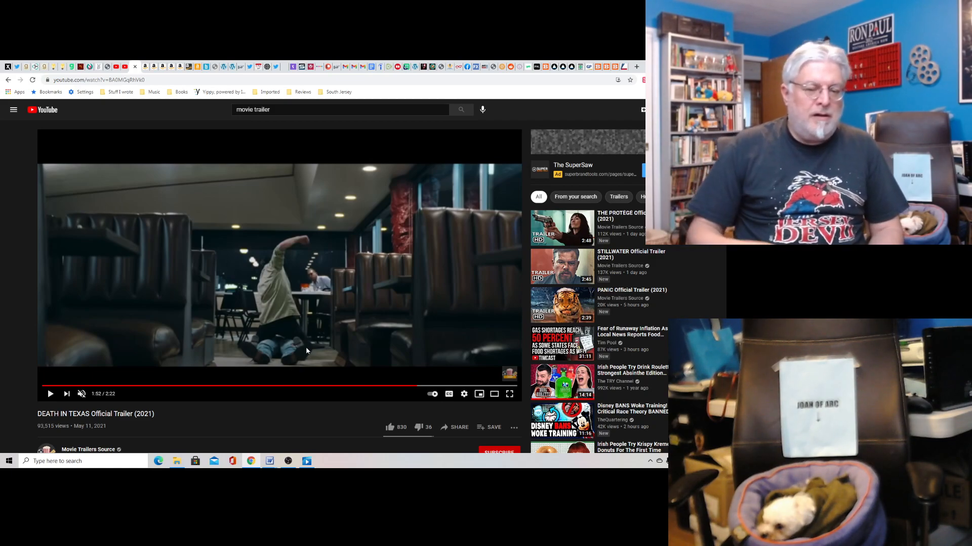
mouse_move(308, 343)
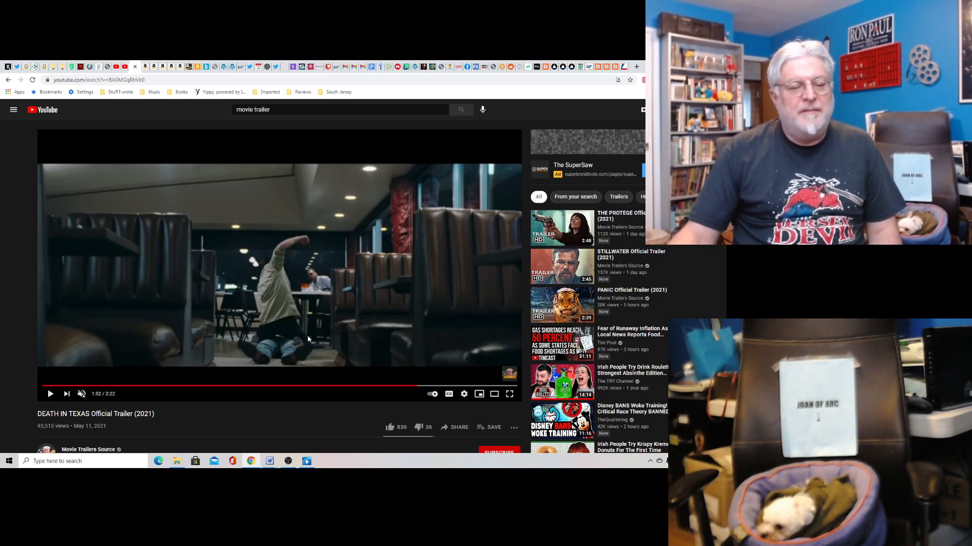
mouse_move(406, 400)
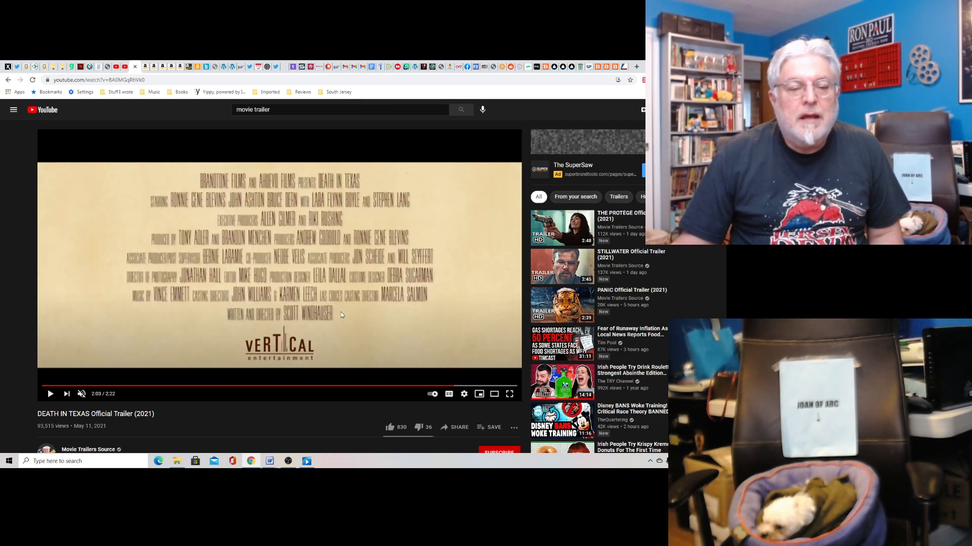
mouse_move(216, 208)
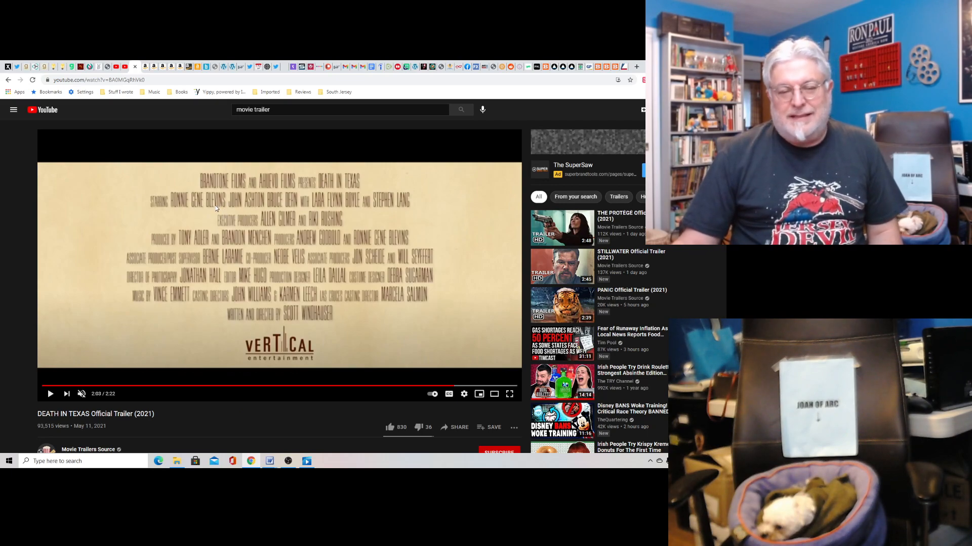
mouse_move(493, 314)
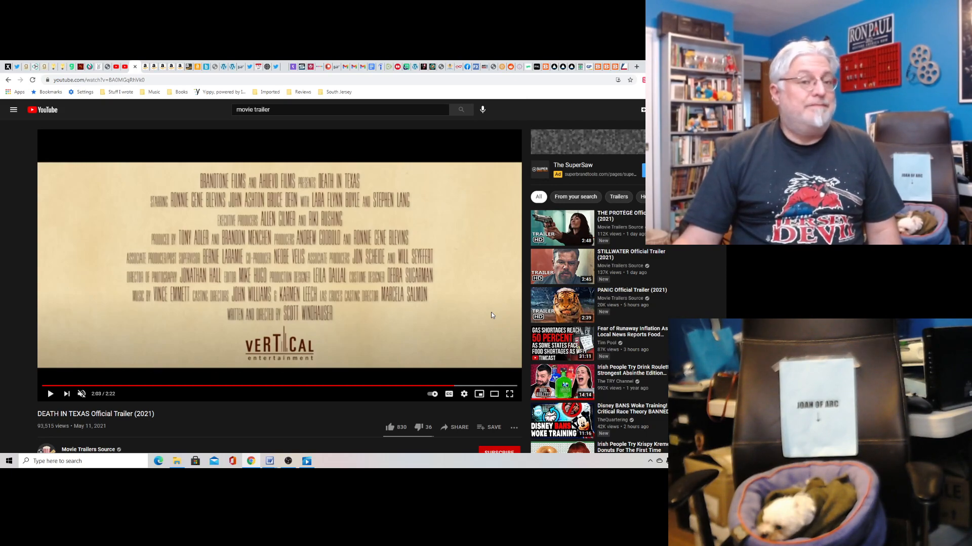
mouse_move(454, 387)
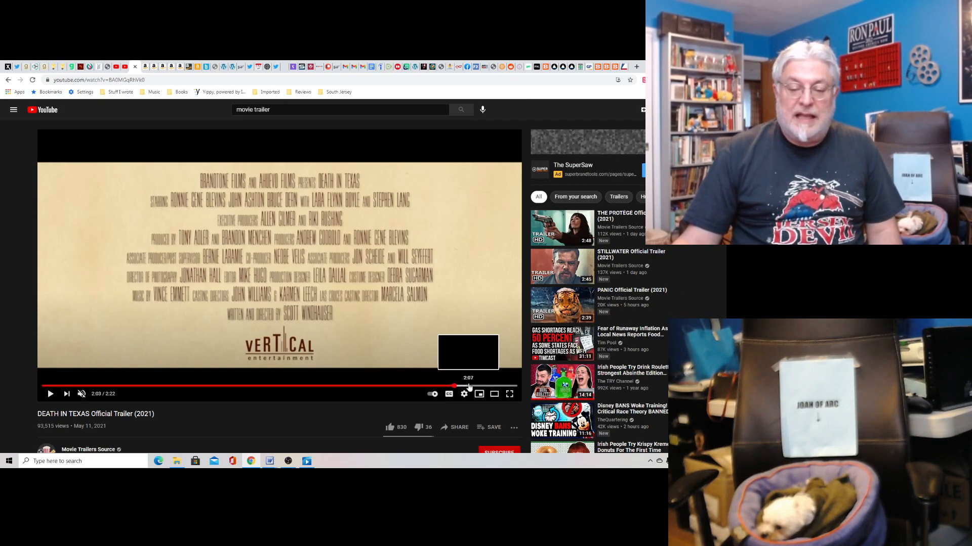
mouse_move(268, 389)
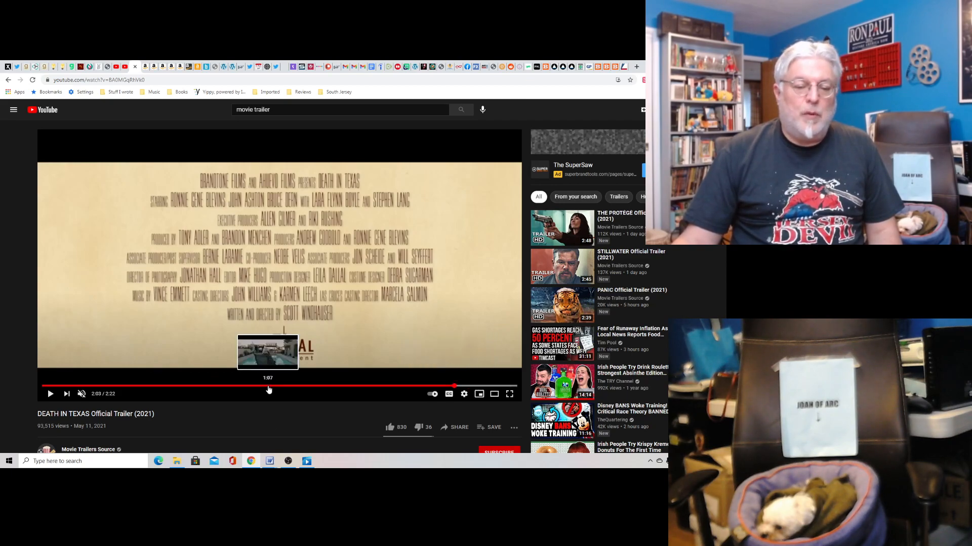
Rewind to the night pickup scene, then scrub forward to 1:40 on the desert gunman scene.
click(269, 386)
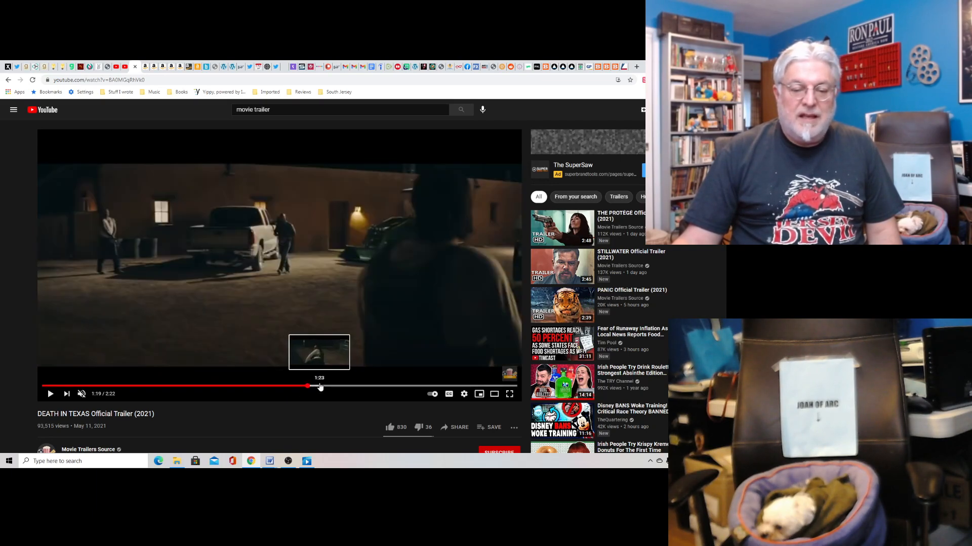
mouse_move(328, 386)
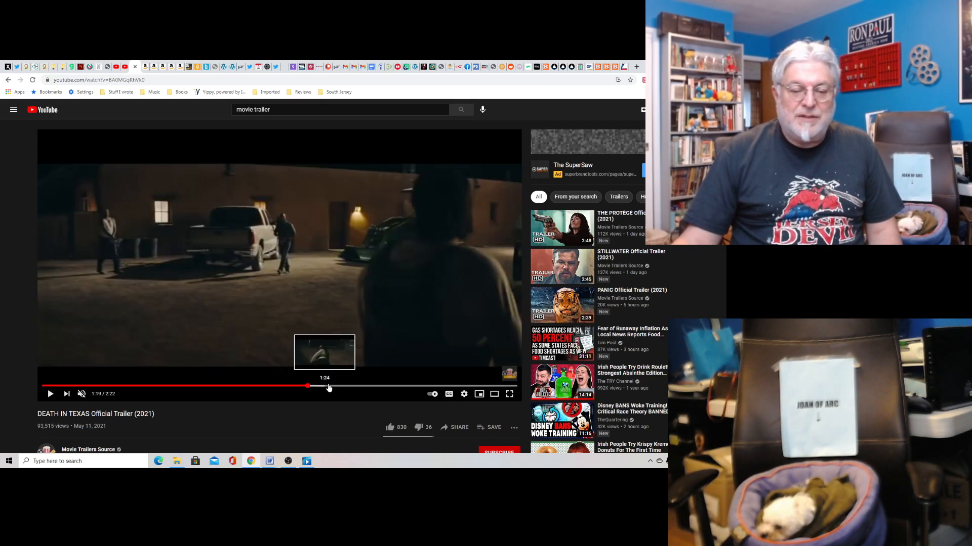
click(328, 388)
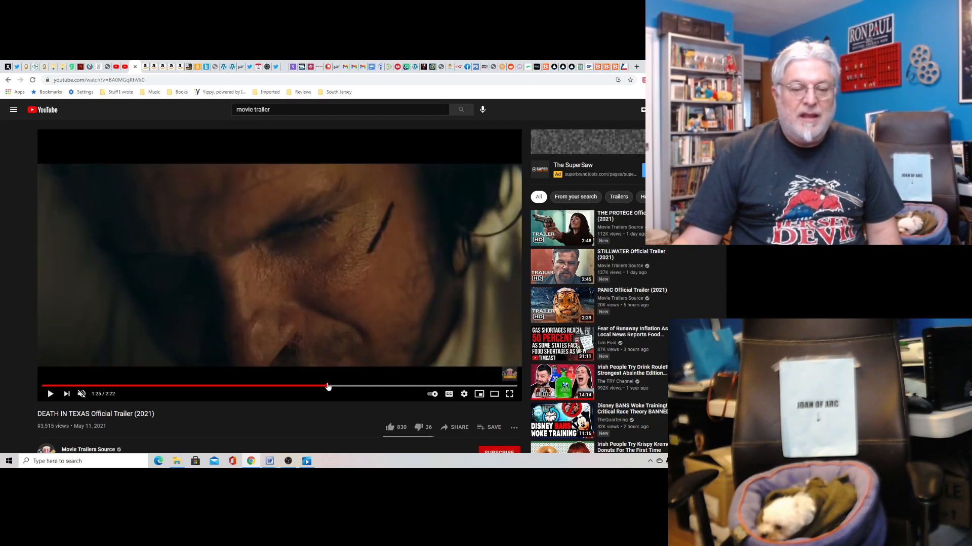
mouse_move(267, 422)
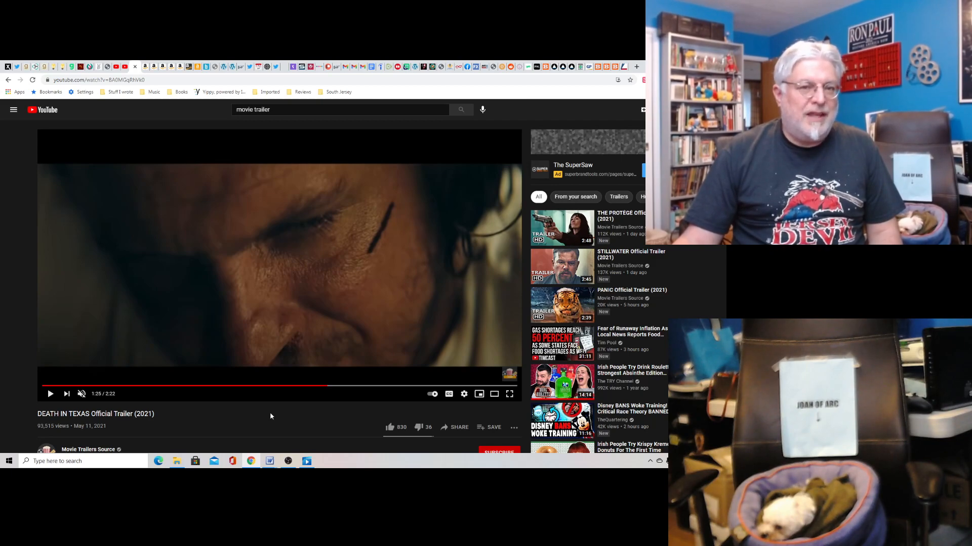
mouse_move(263, 403)
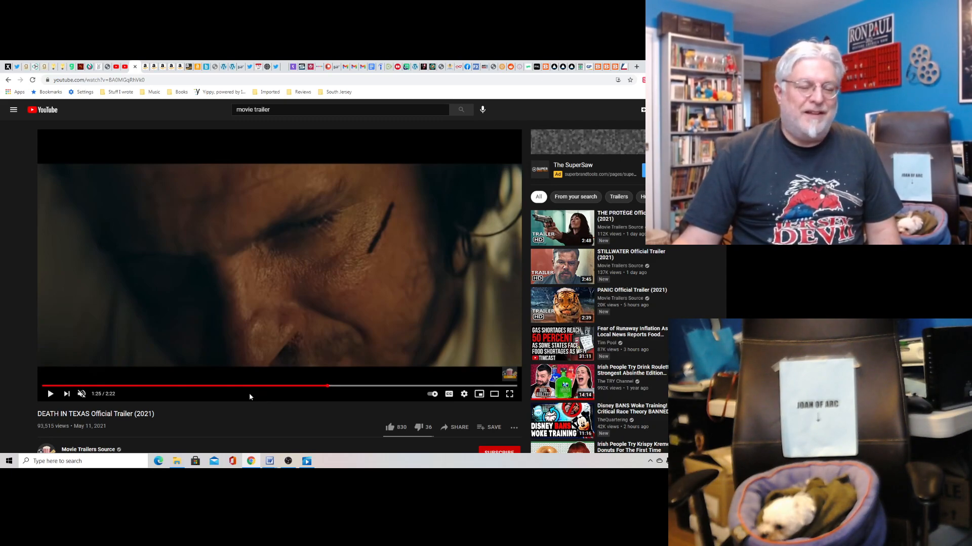
mouse_move(400, 387)
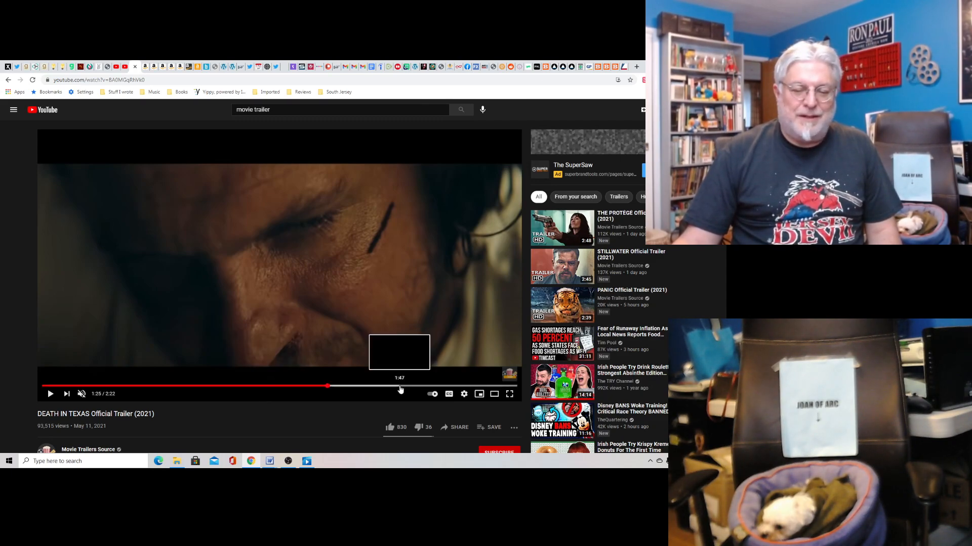
click(378, 386)
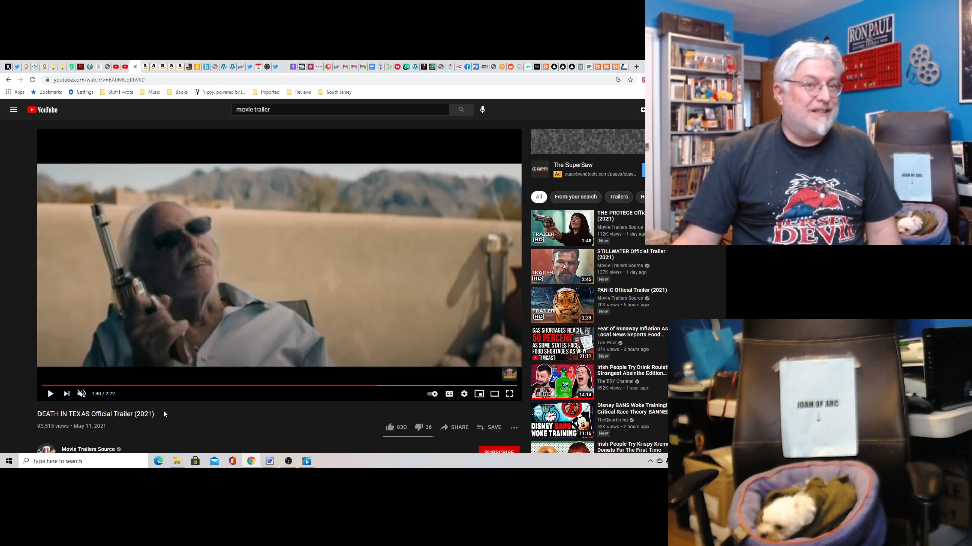
mouse_move(170, 407)
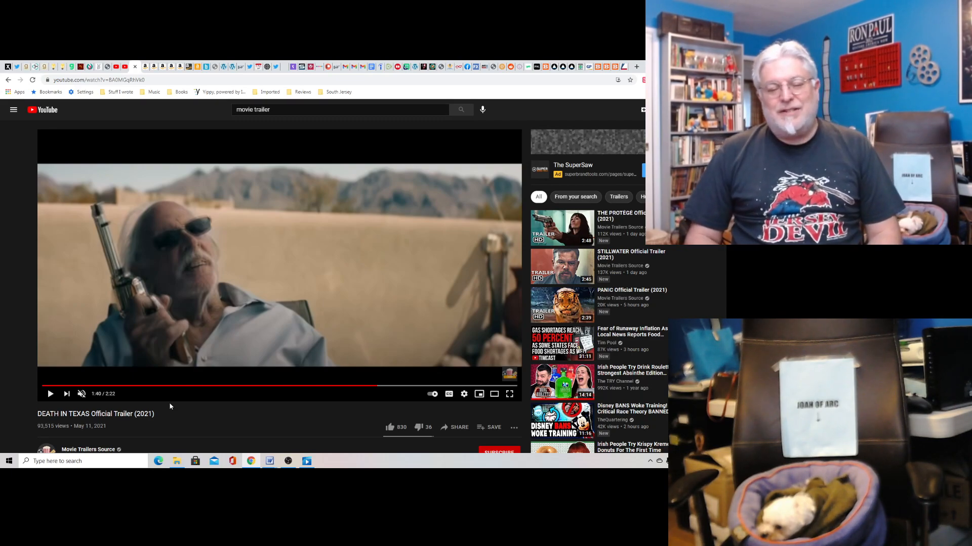
Resume playback and let the trailer run toward its closing credits.
click(390, 427)
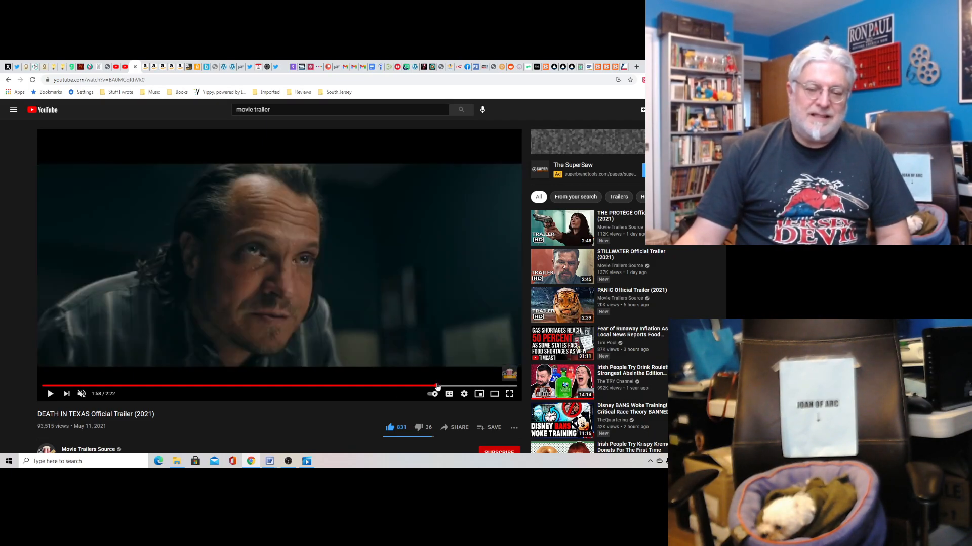
mouse_move(457, 389)
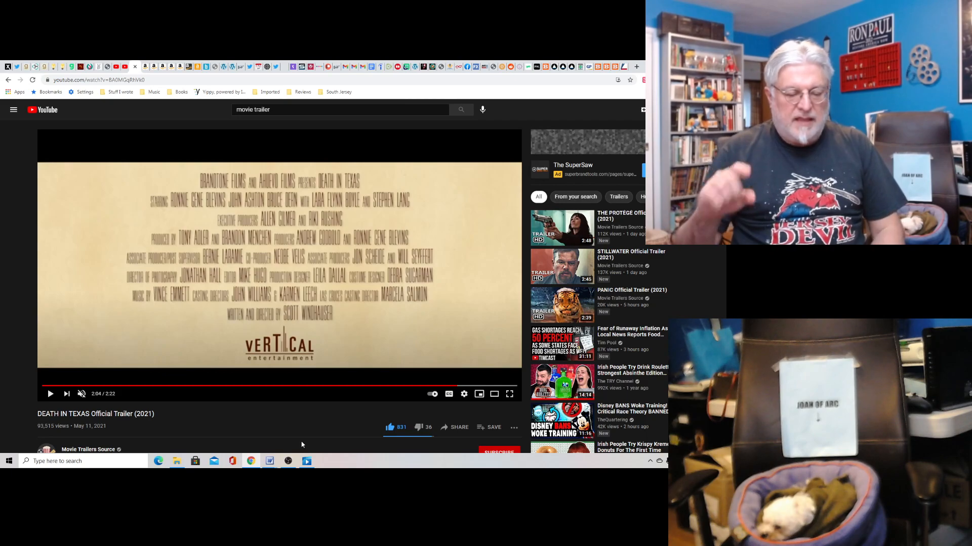
mouse_move(464, 387)
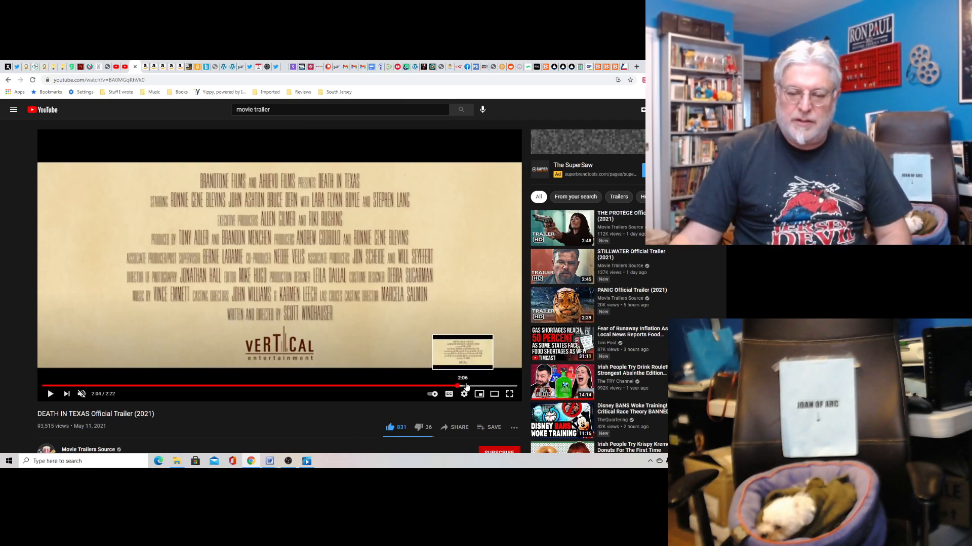
mouse_move(487, 386)
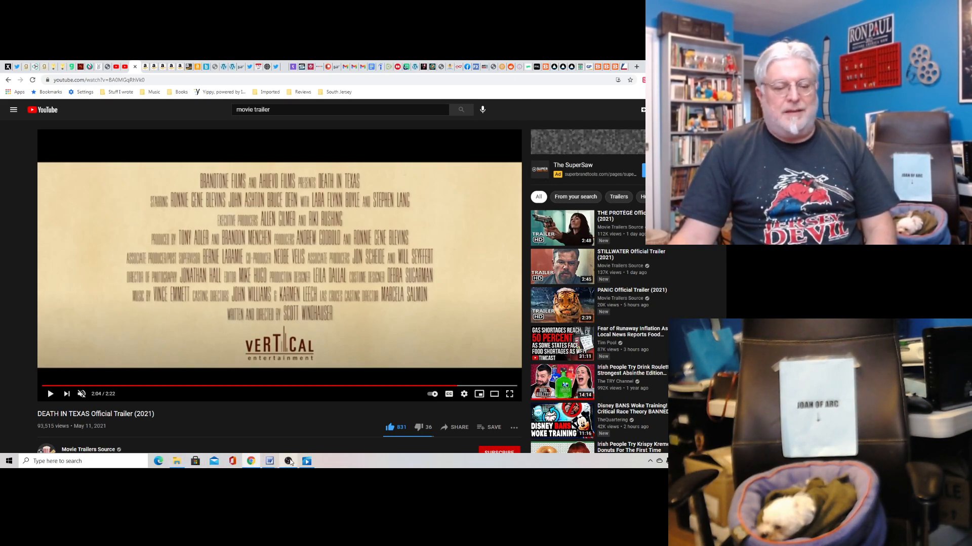
Bring the OBS Studio window up over the trailer's credits card.
click(288, 461)
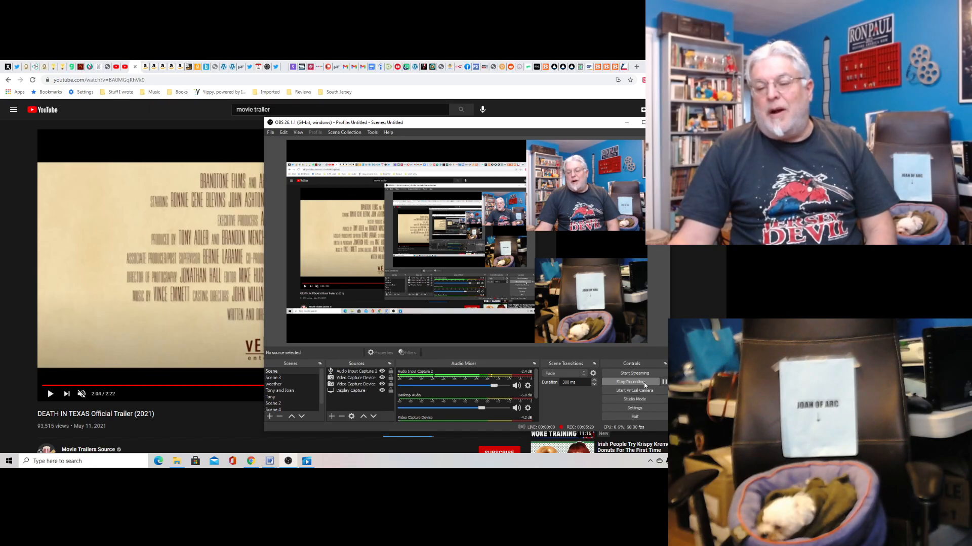